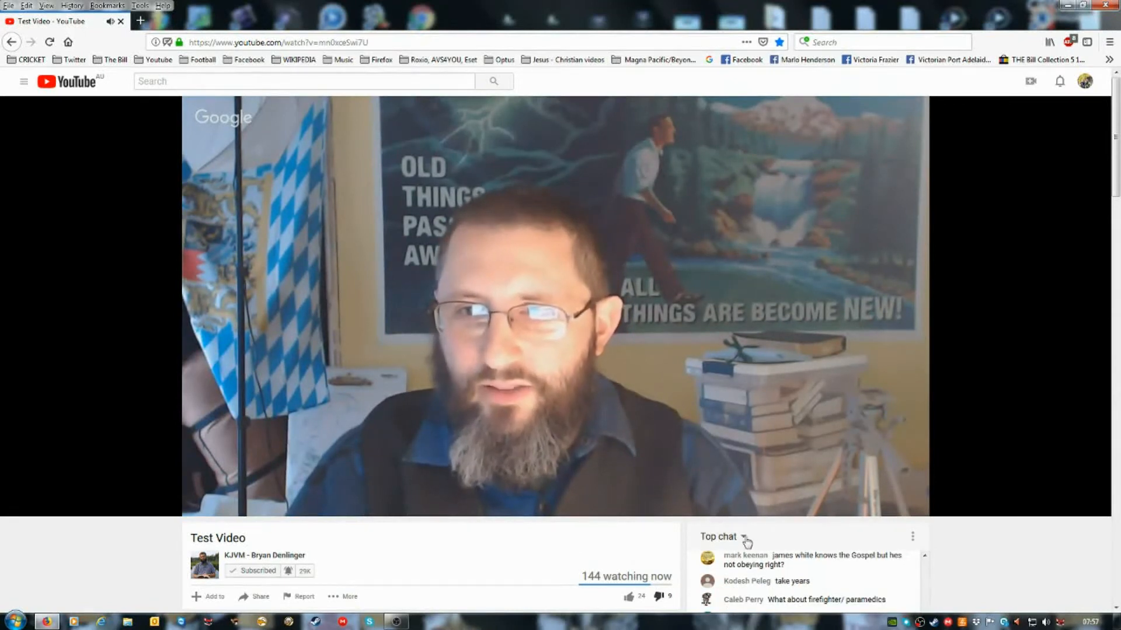
- Exit theater mode so the Test Video stream shows in the default layout beside live chat
left_click(743, 537)
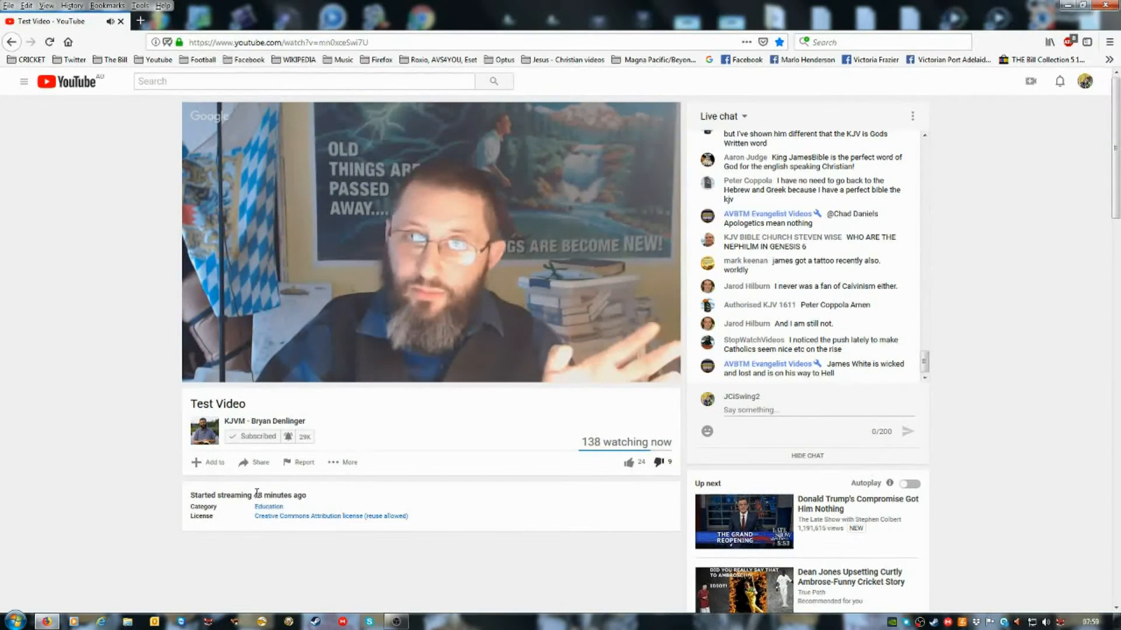
mouse_move(443, 624)
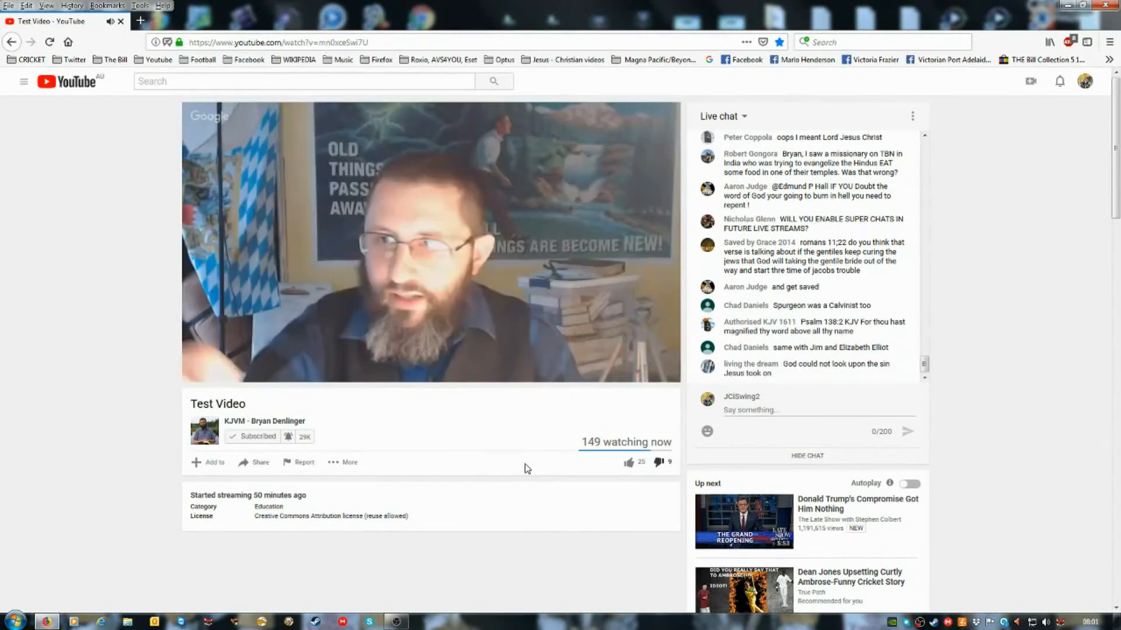
left_click(651, 463)
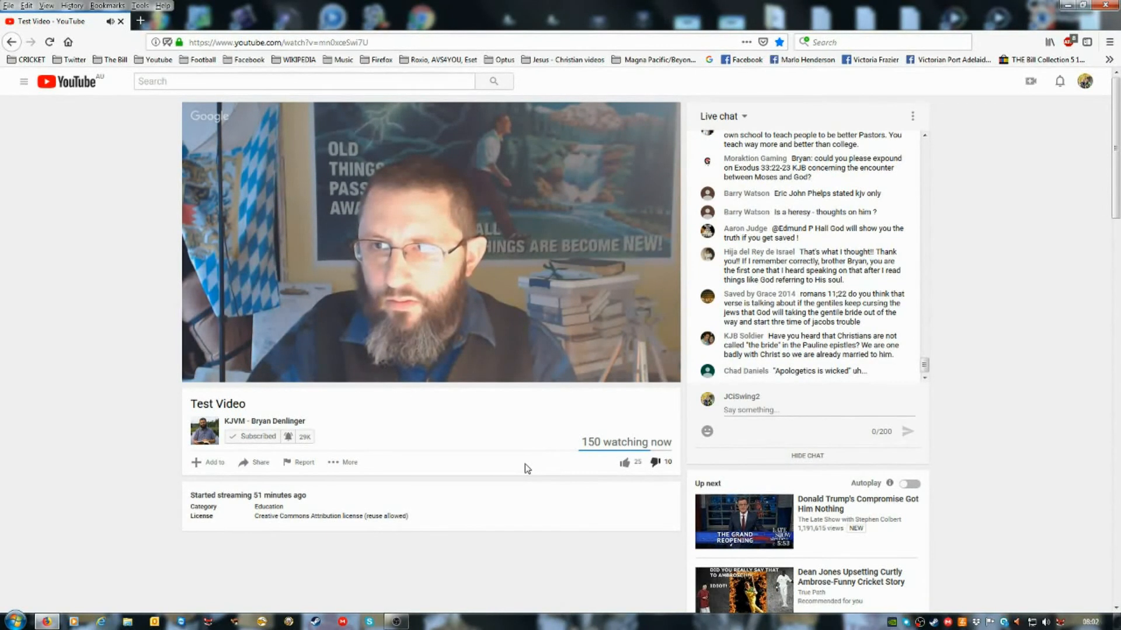
left_click(659, 462)
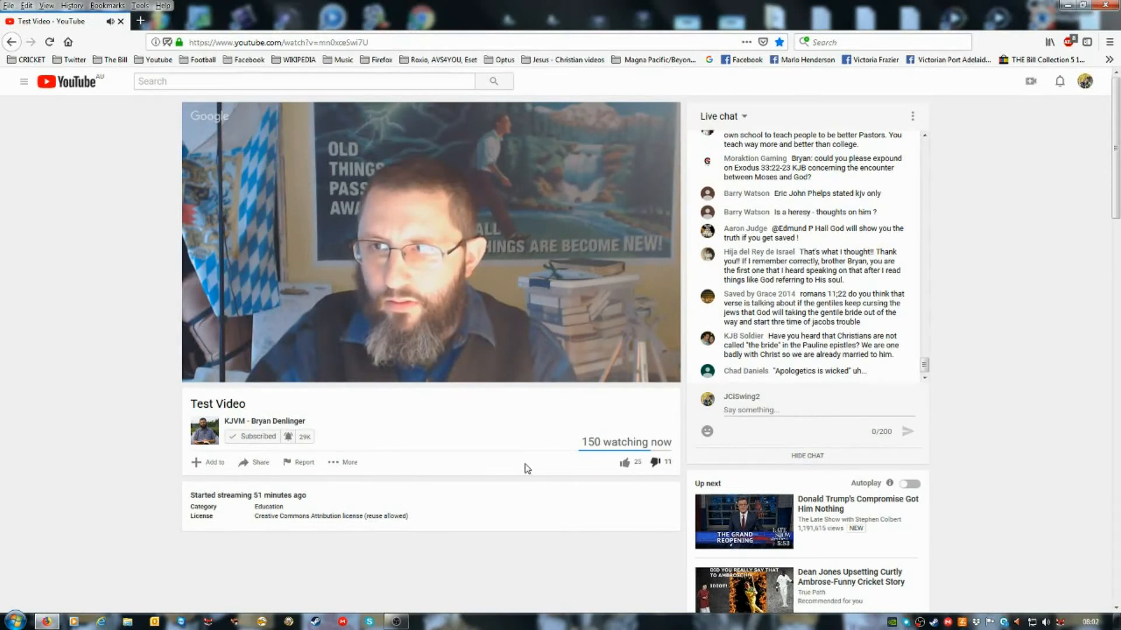